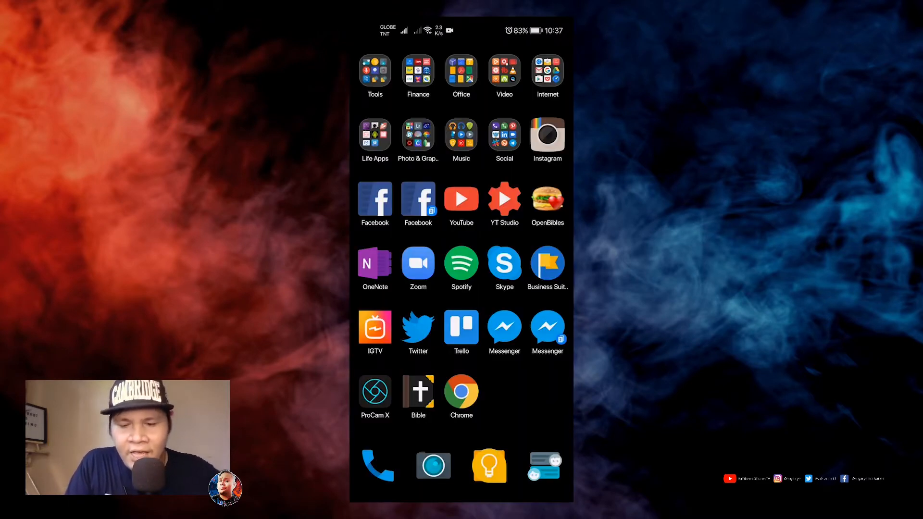
Launch the Zoom app from the Android home screen to begin Google sign-in.
left_click(418, 263)
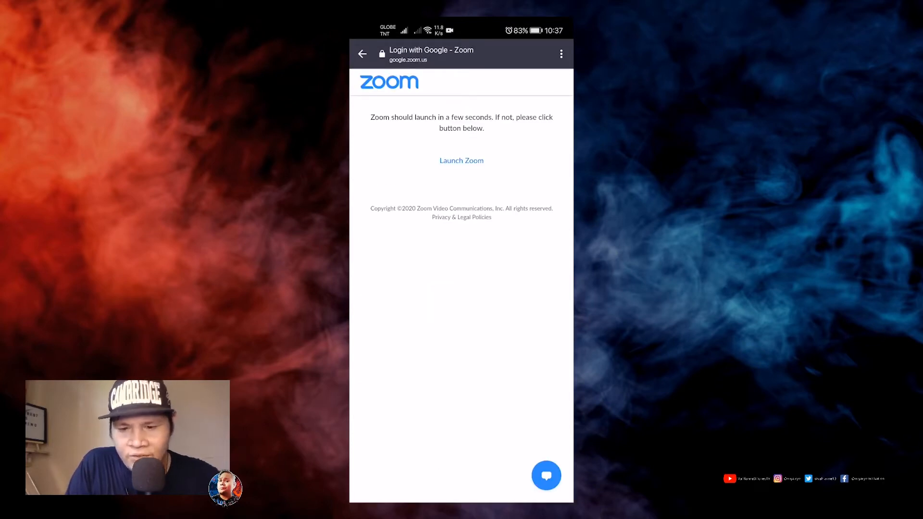
Finish sign-in and start a new Zoom meeting with video off.
left_click(461, 160)
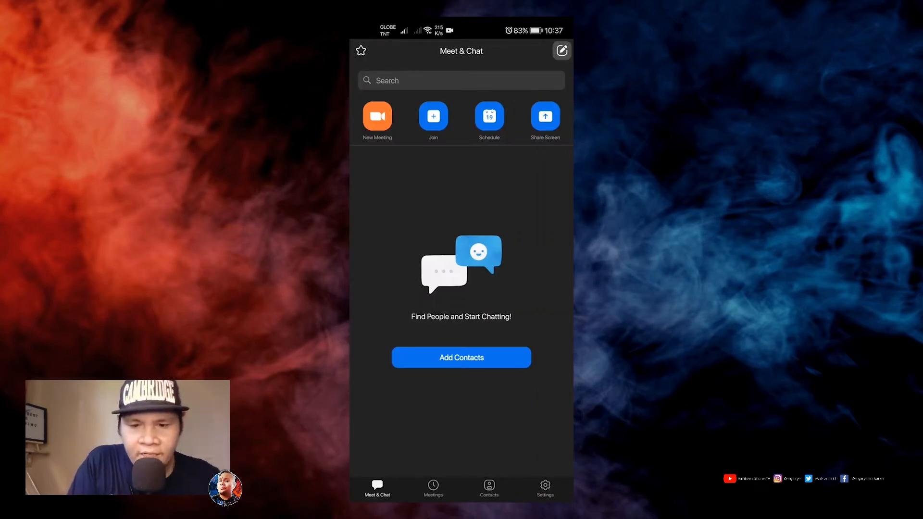
left_click(377, 116)
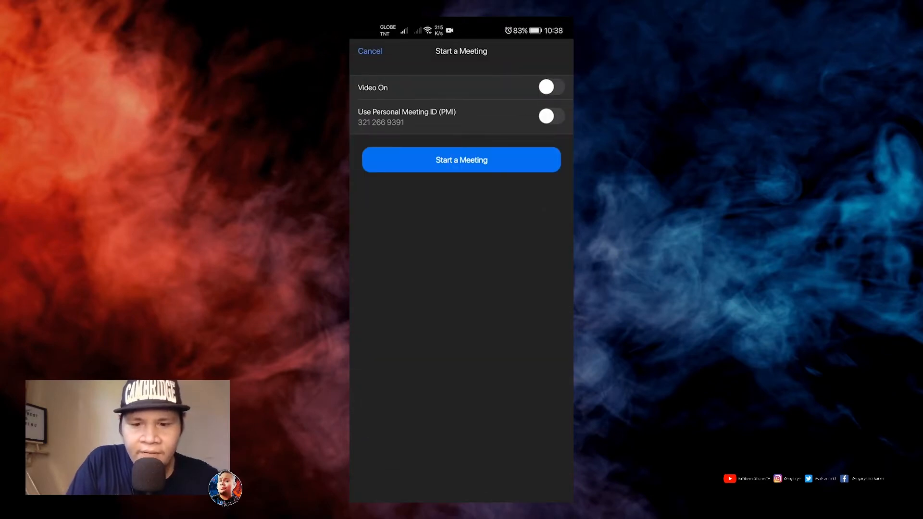
left_click(461, 160)
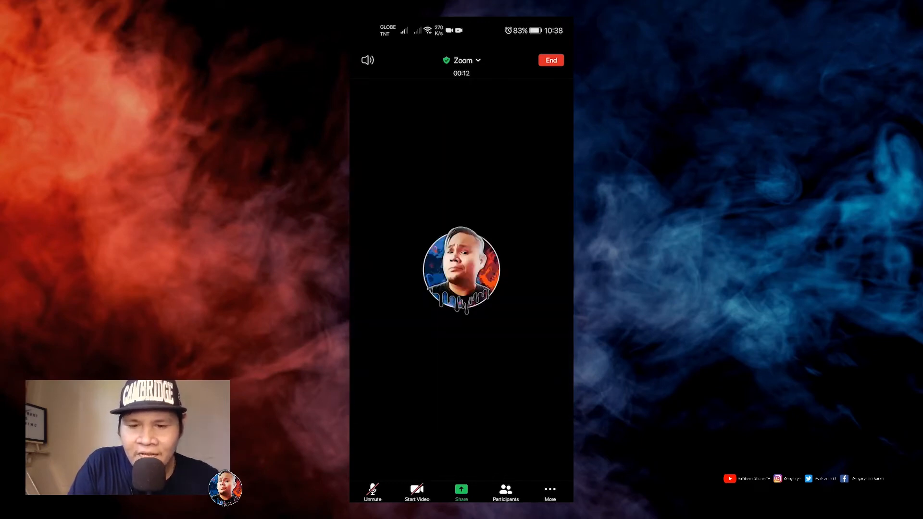
Open the Virtual Background chooser from the meeting's More menu.
left_click(549, 492)
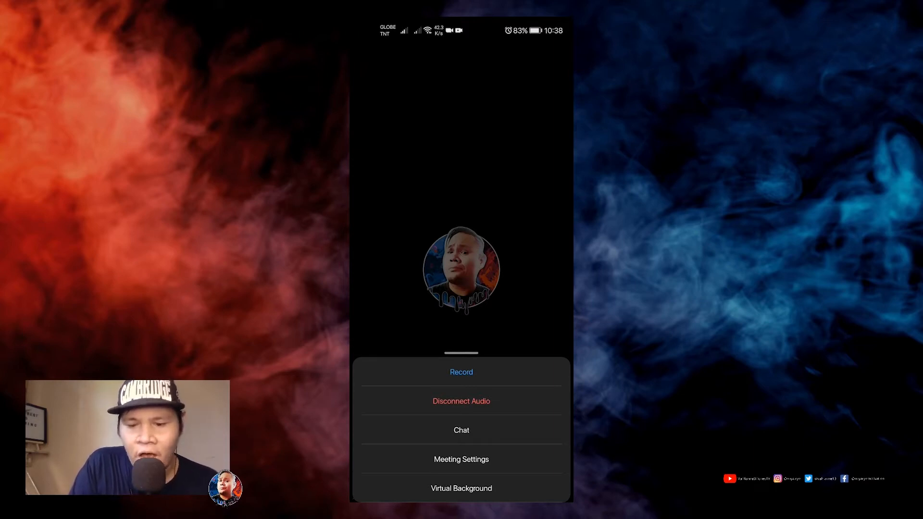
left_click(461, 488)
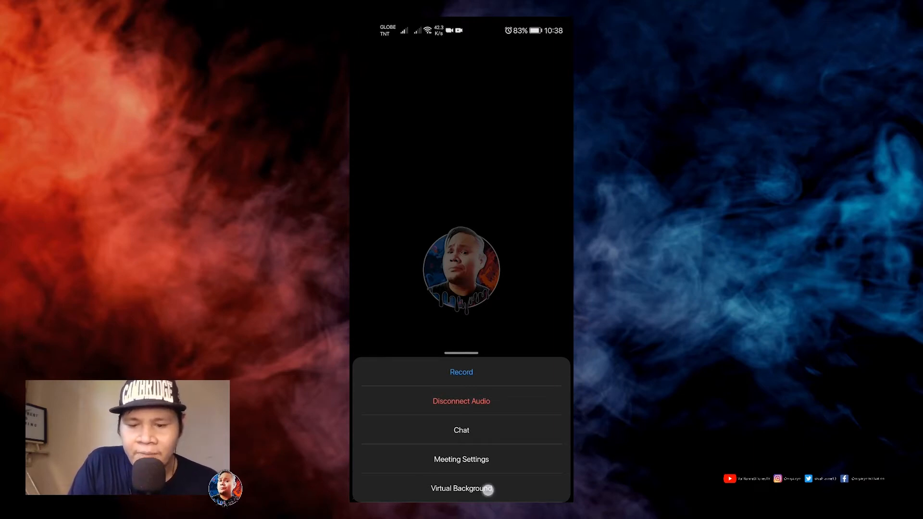
left_click(461, 488)
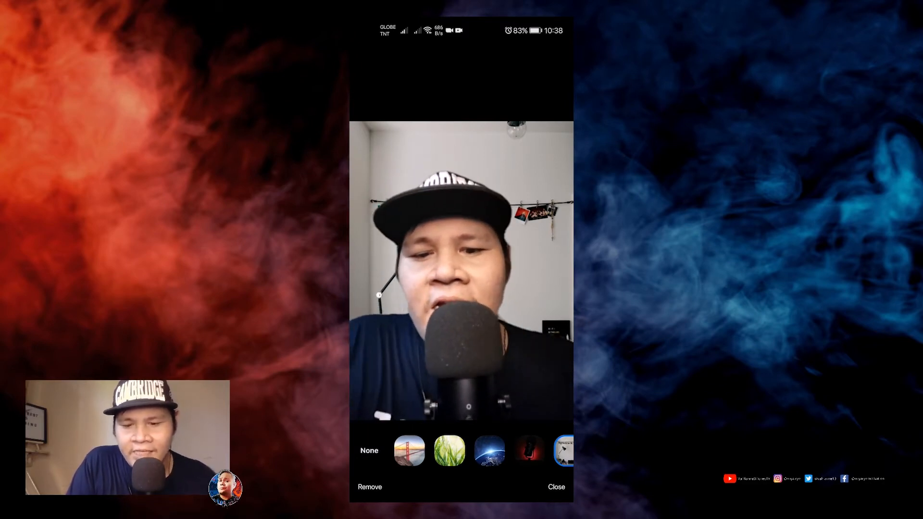
Preview the grass and space-and-earth backdrops on the camera, switching back and forth.
left_click(448, 450)
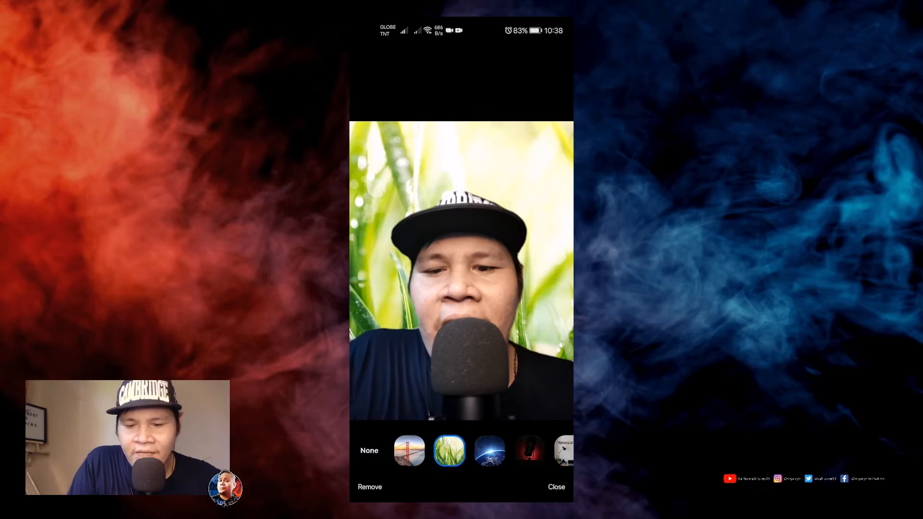
left_click(489, 451)
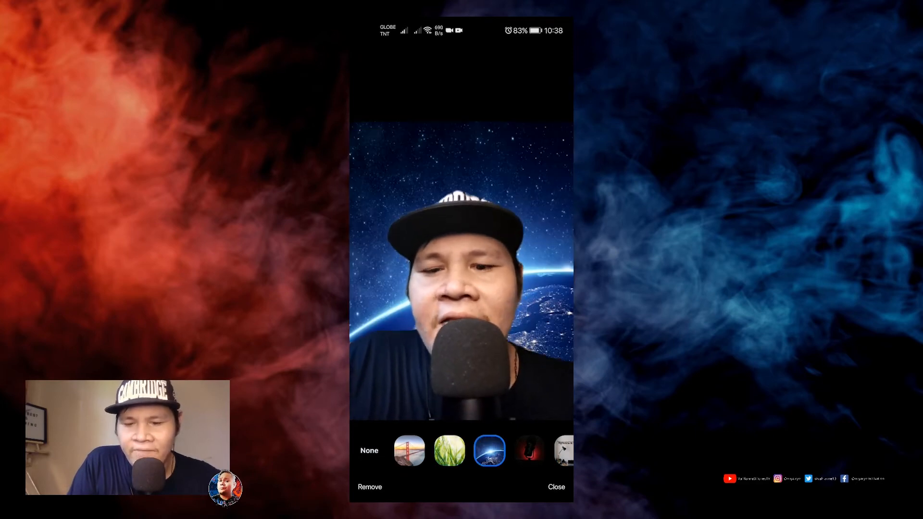
left_click(448, 450)
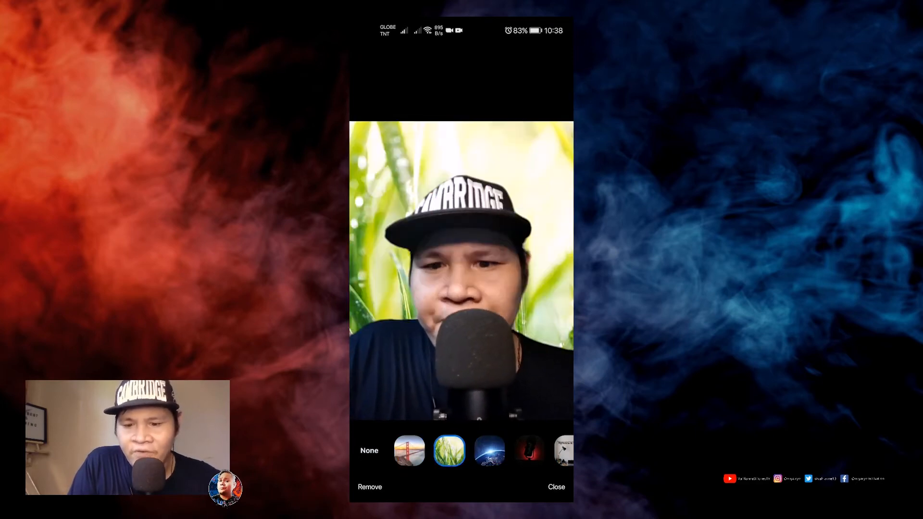
left_click(489, 451)
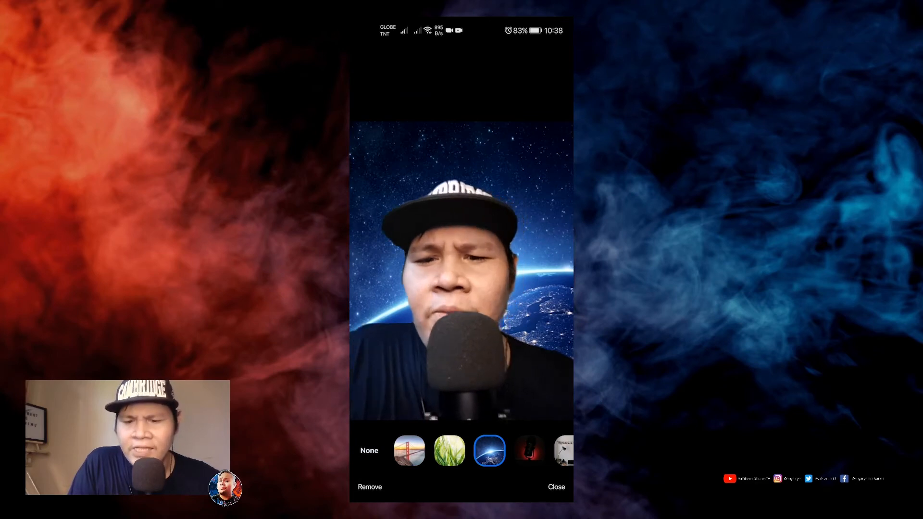
left_click(449, 450)
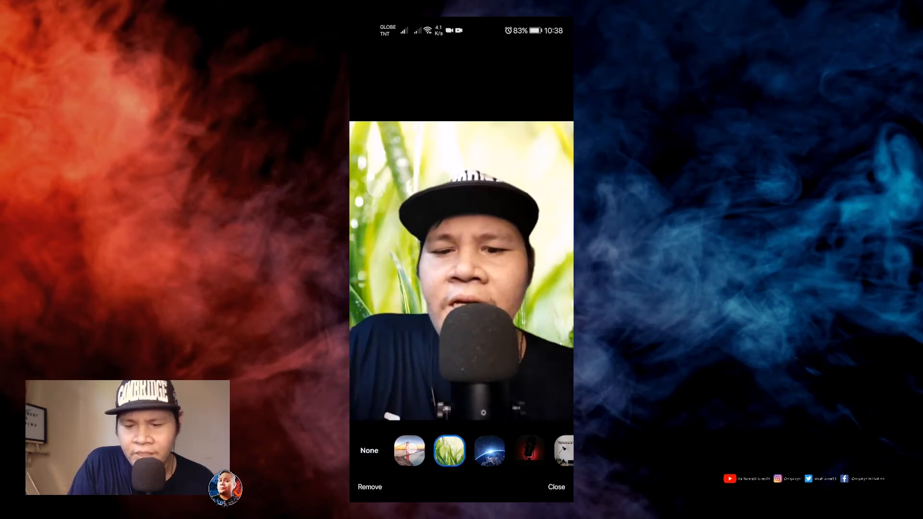
Apply the dark red backdrop, then download a desk photo from Unsplash in Chrome.
left_click(488, 450)
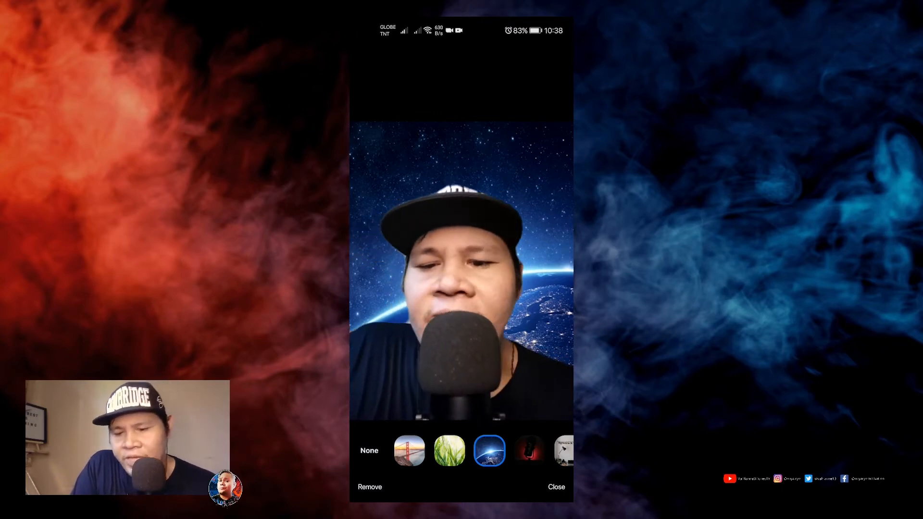
left_click(529, 451)
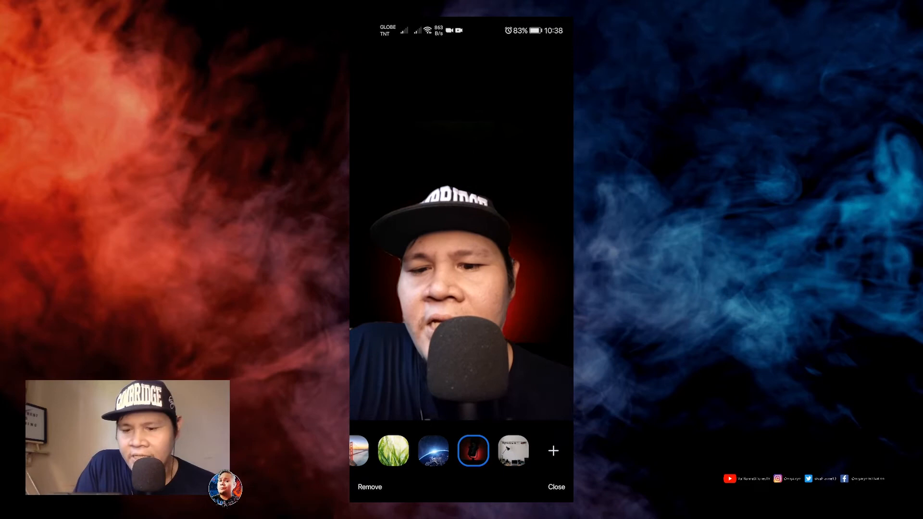
left_click(512, 450)
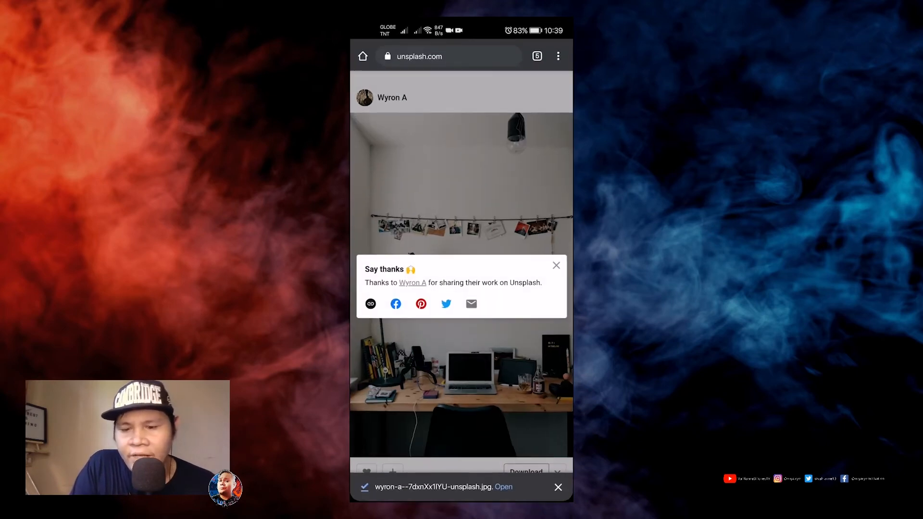
Download the on-screen code photo from Unsplash's Technology topic and dismiss the thanks popup.
left_click(556, 265)
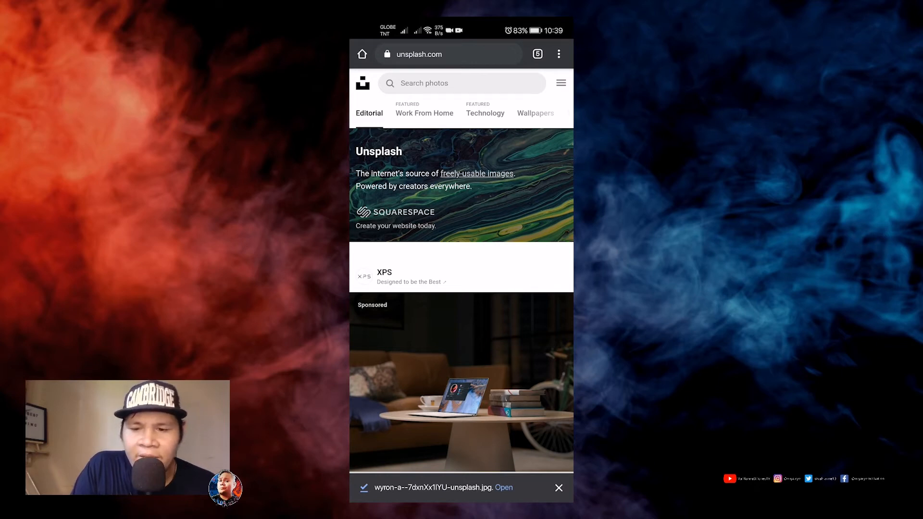
left_click(485, 113)
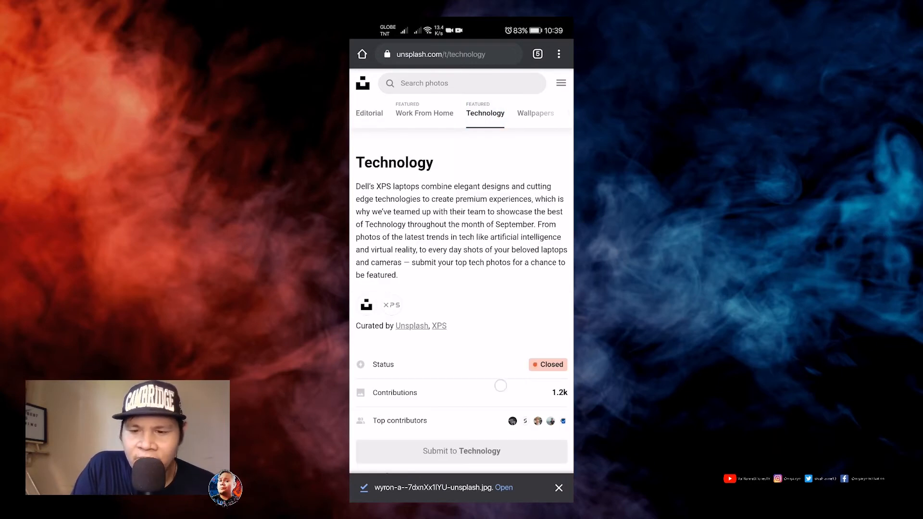
scroll("down", 3)
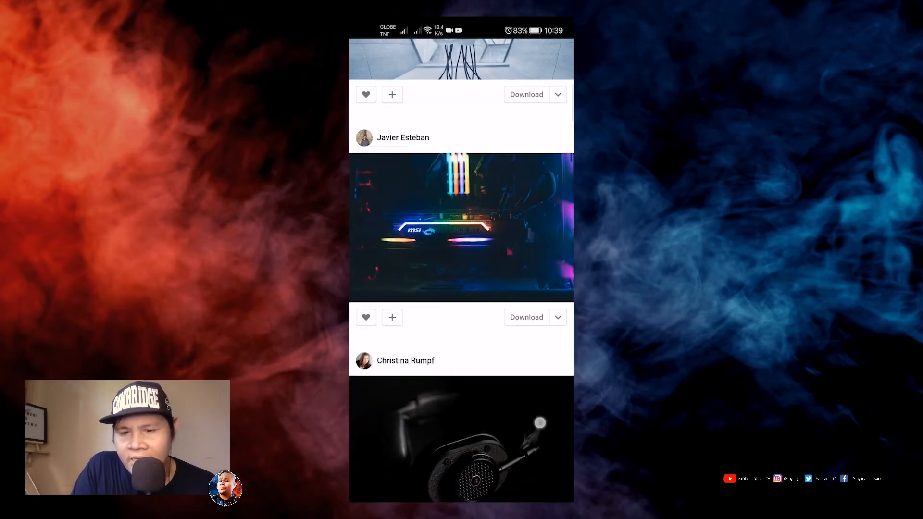
scroll("down", 3)
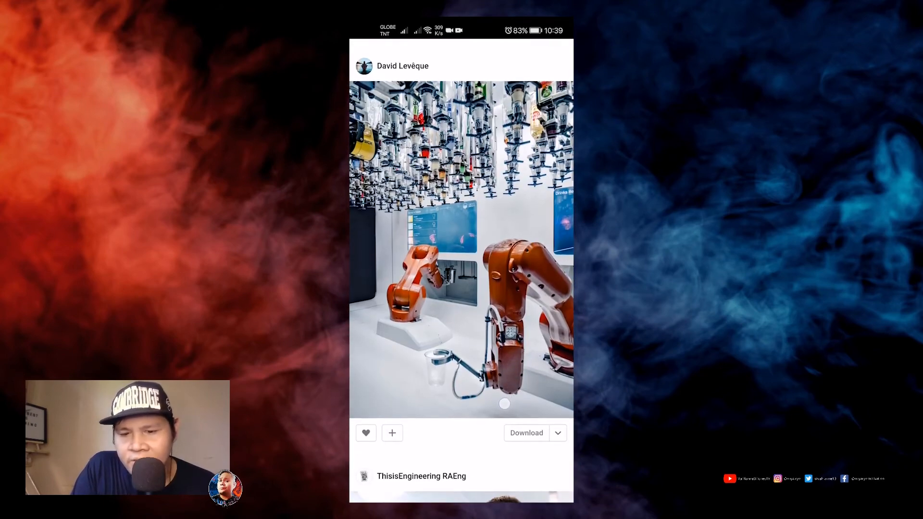
scroll("down", 3)
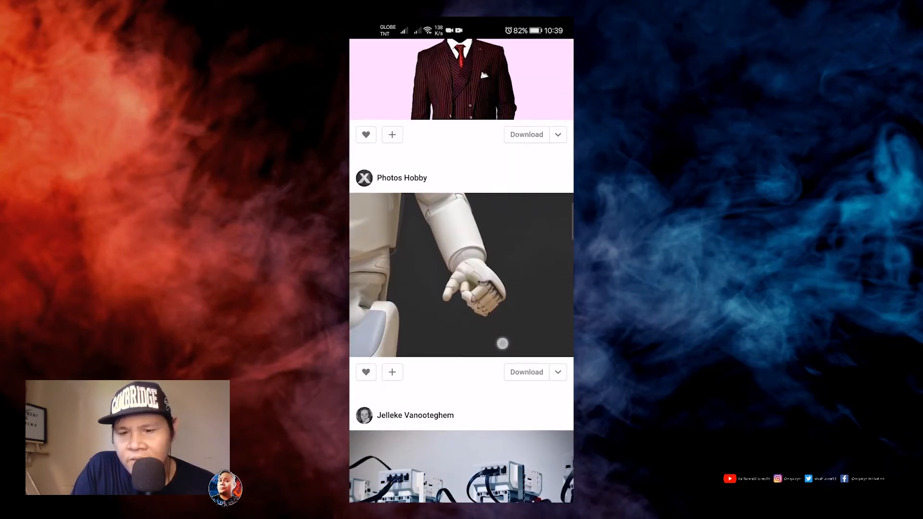
scroll("down", 3)
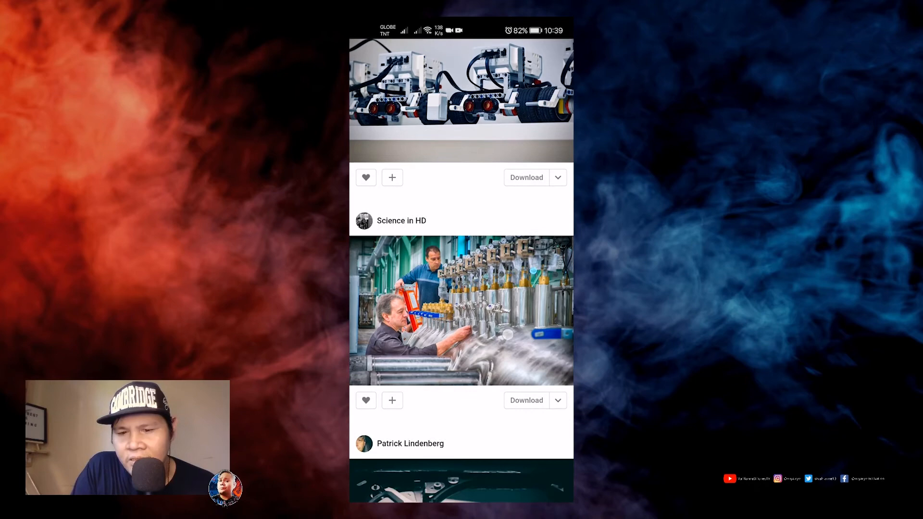
scroll("down", 3)
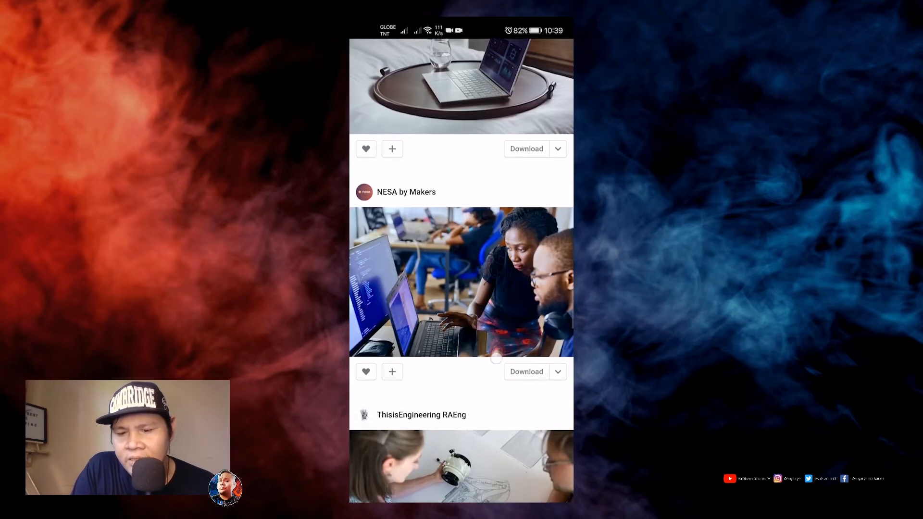
scroll("down", 3)
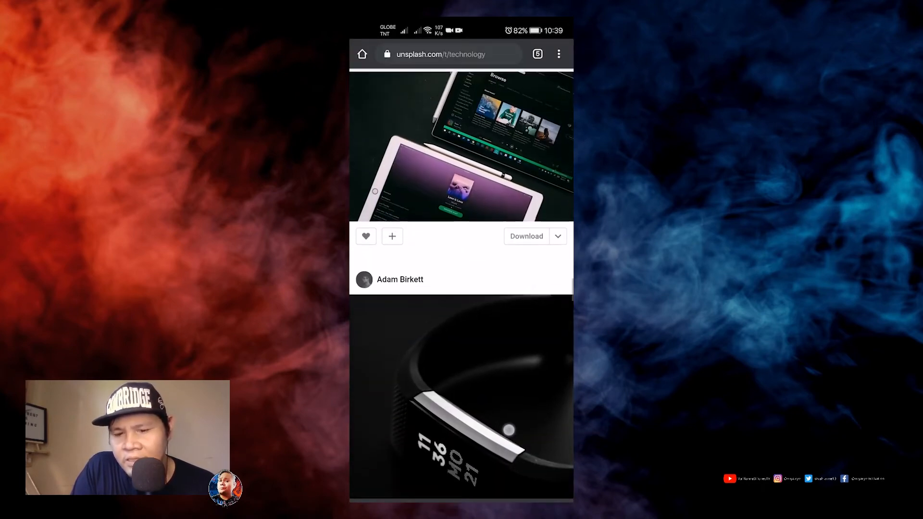
scroll("down", 3)
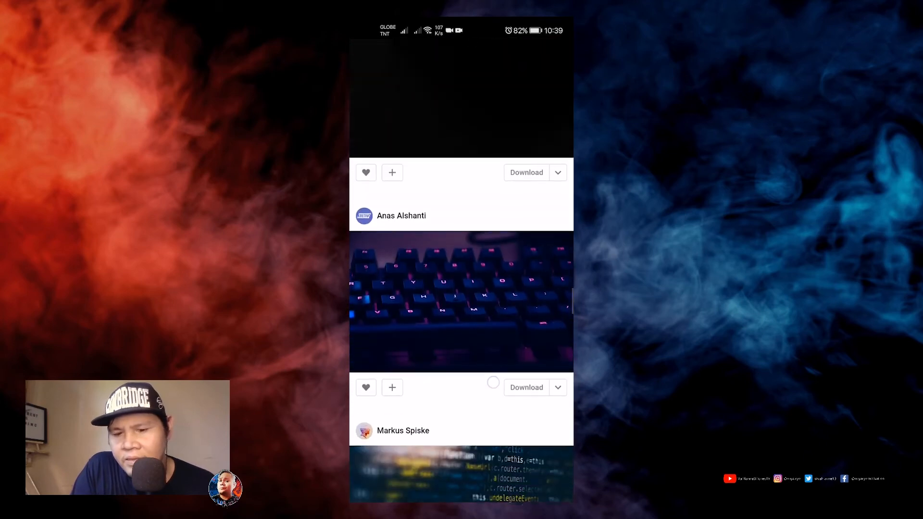
scroll("down", 3)
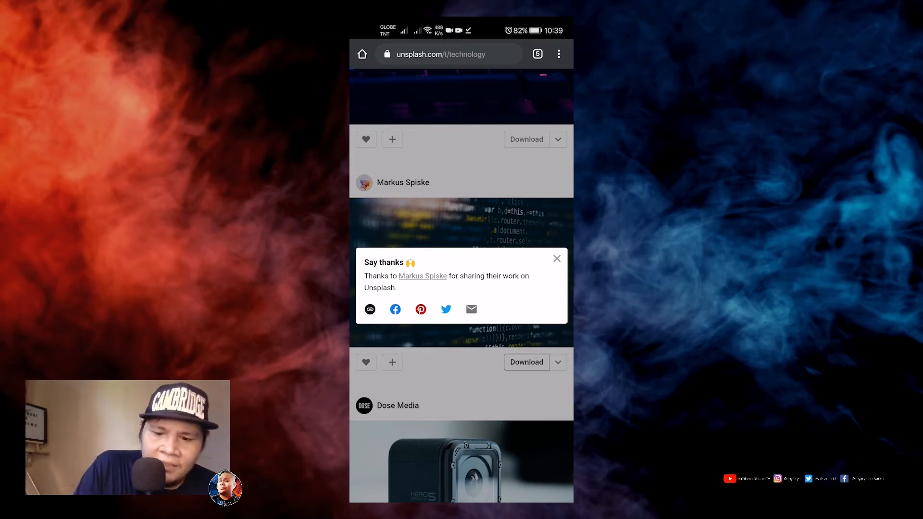
left_click(556, 259)
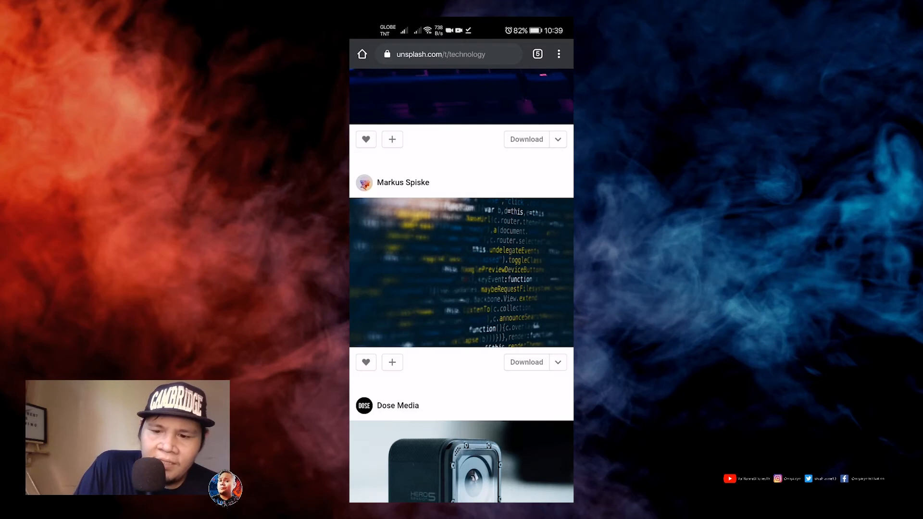